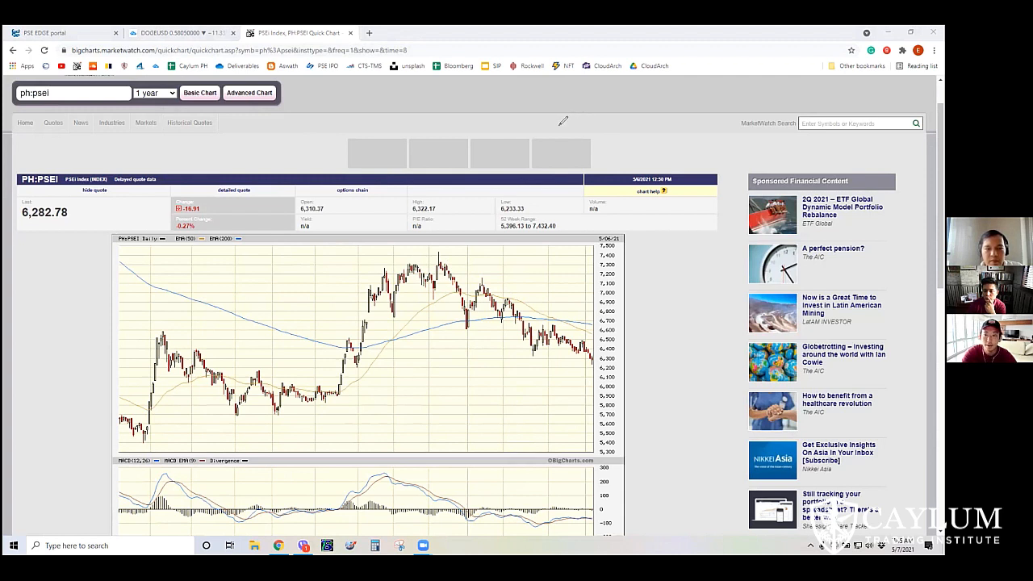
pyautogui.moveTo(552, 126)
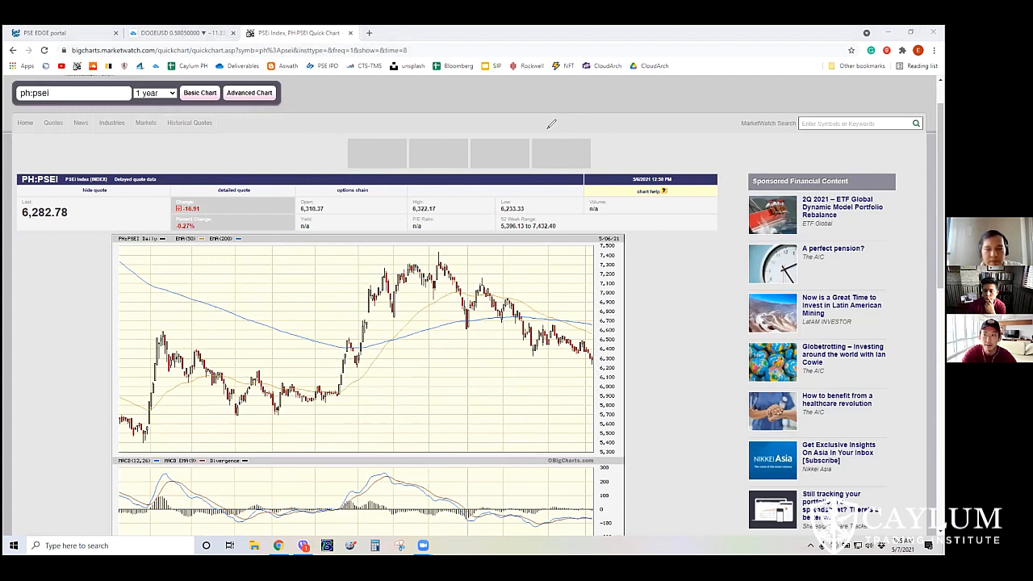